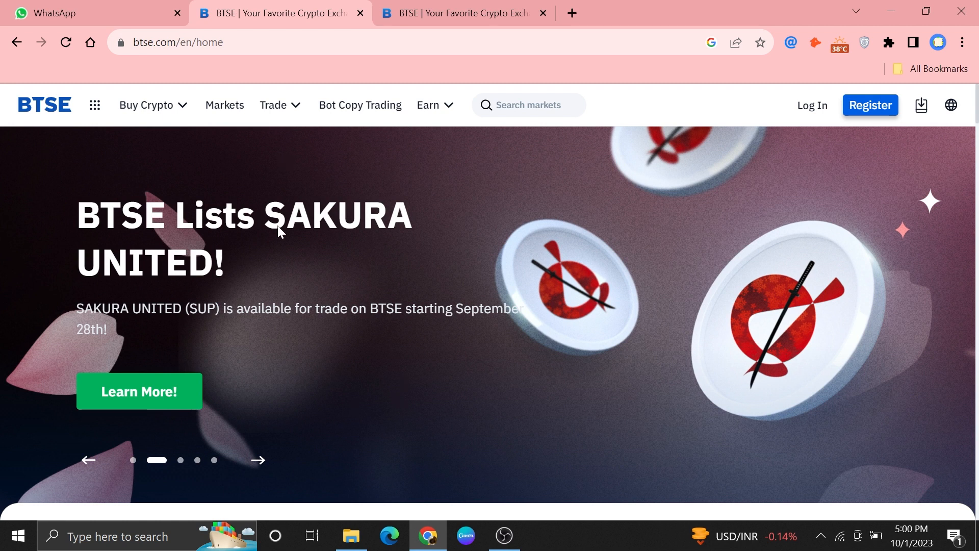
Go to the btse.com Affiliate Program tab and start signing up for the 35% commission program
scroll("down", 3)
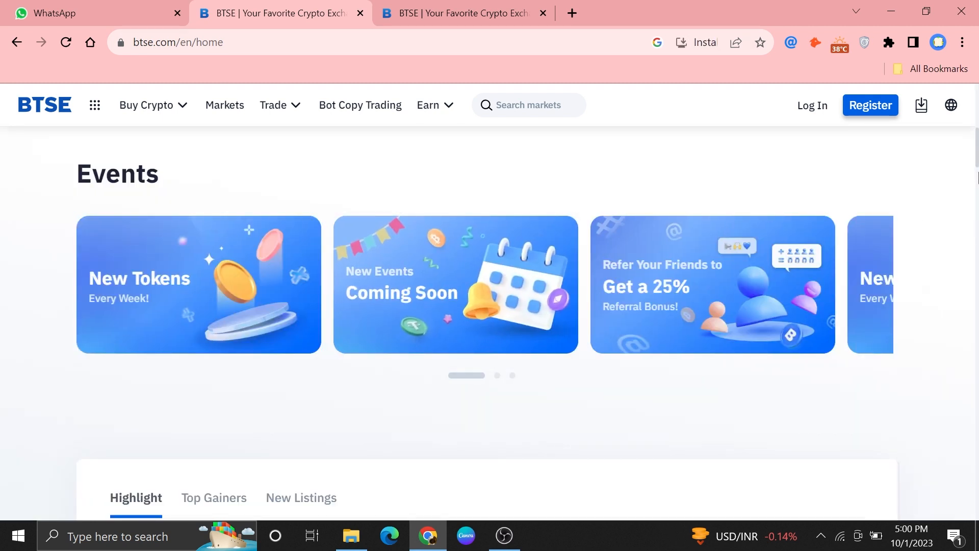
scroll("down", 3)
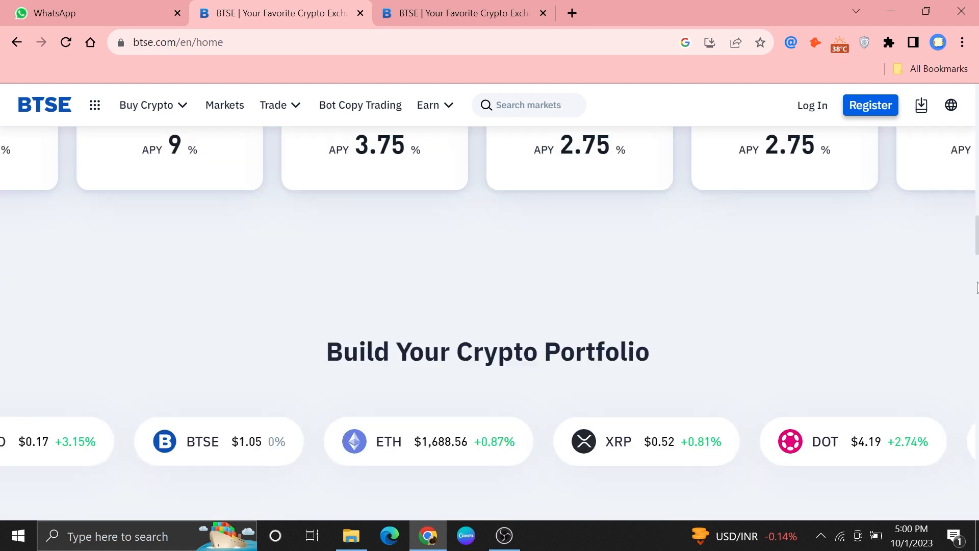
scroll("down", 3)
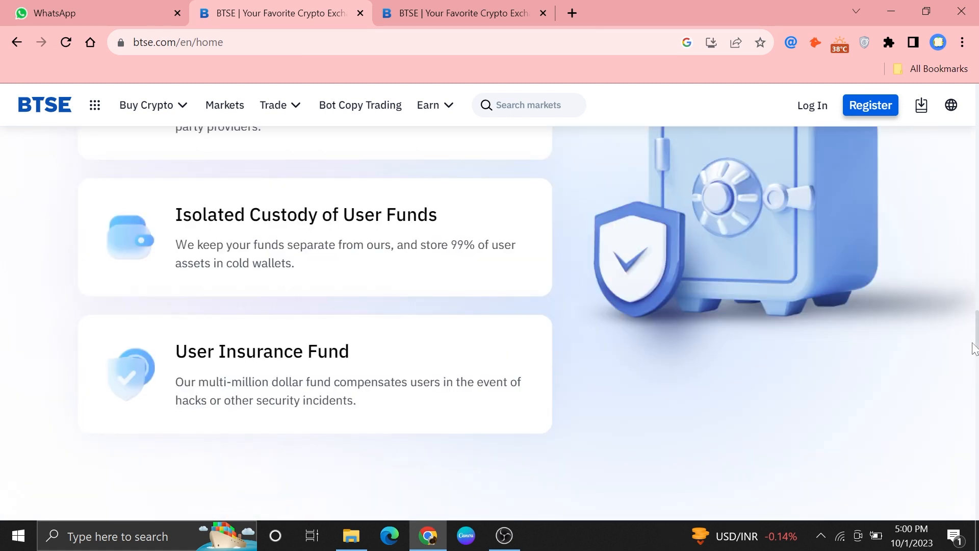
left_click(462, 13)
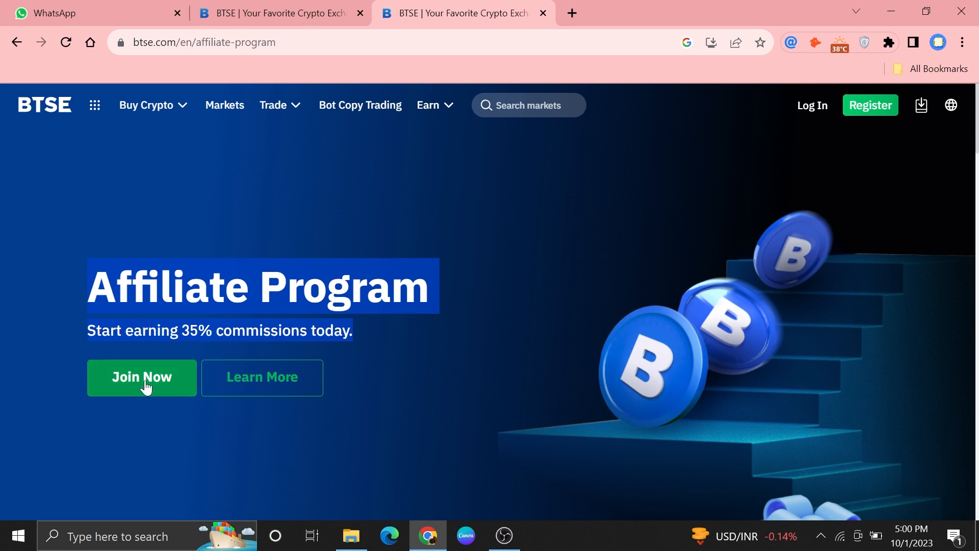
left_click(142, 377)
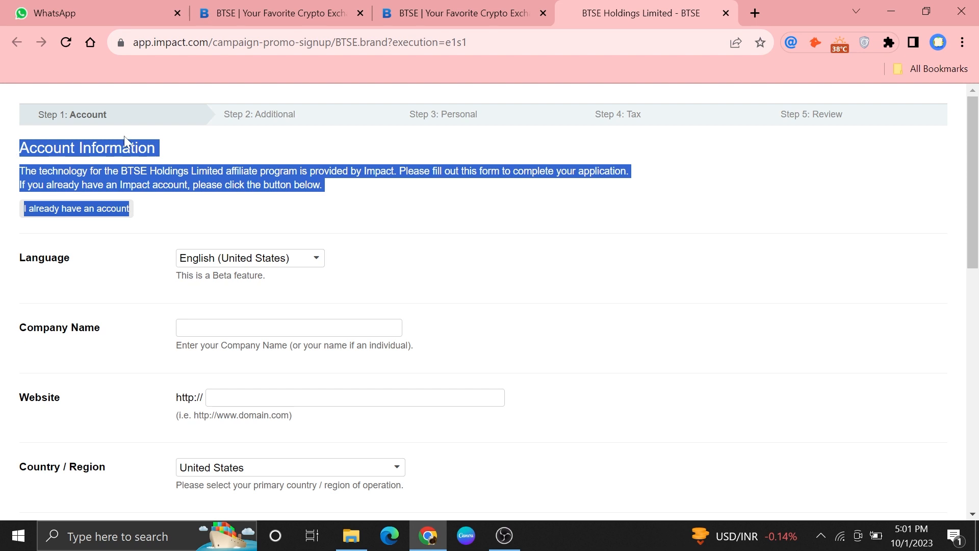
mouse_move(219, 220)
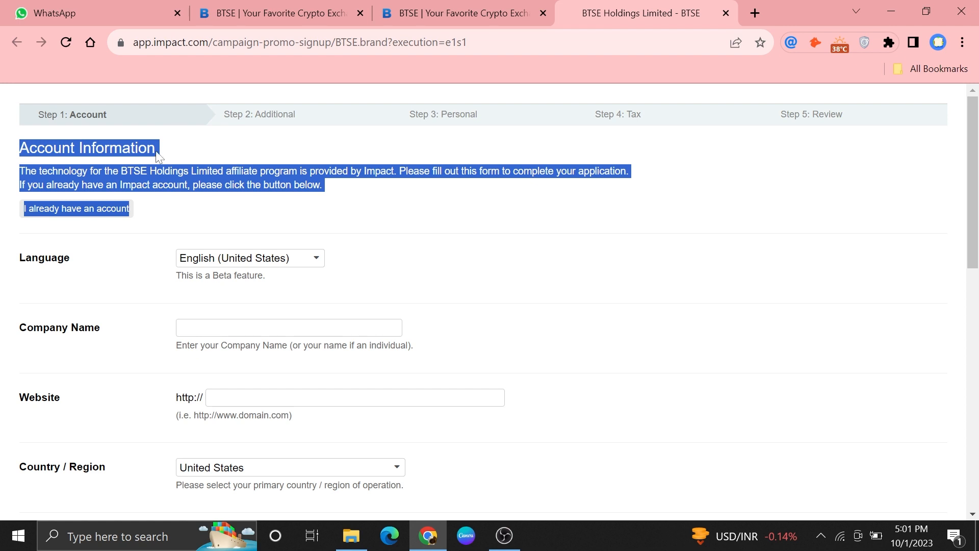
mouse_move(462, 114)
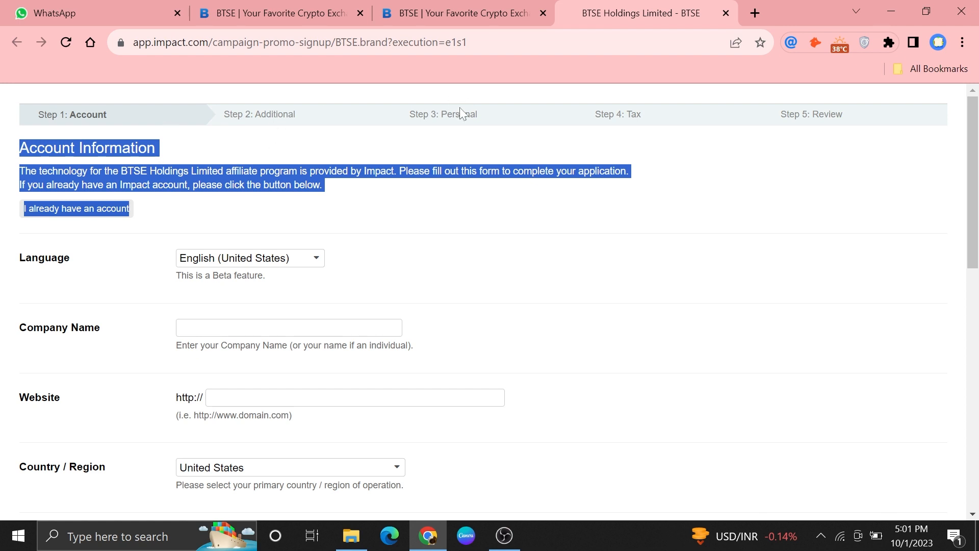
mouse_move(793, 131)
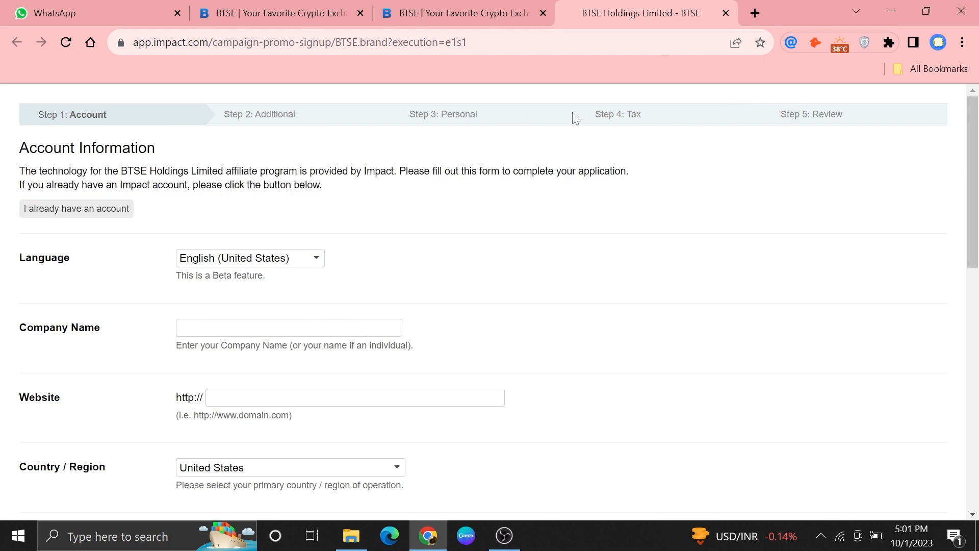
Scroll down the Impact Step 1 form to the currency, timezone, address and state fields
scroll("down", 3)
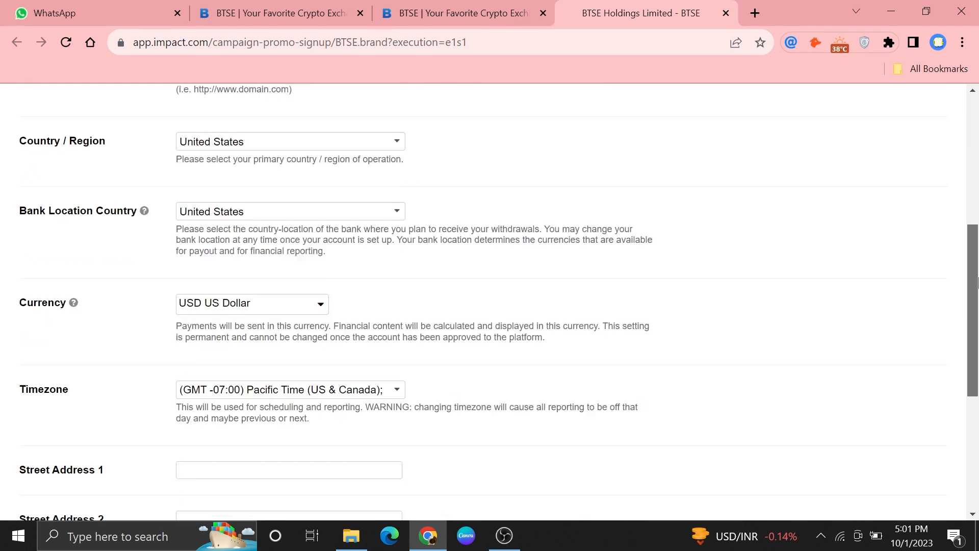
scroll("down", 3)
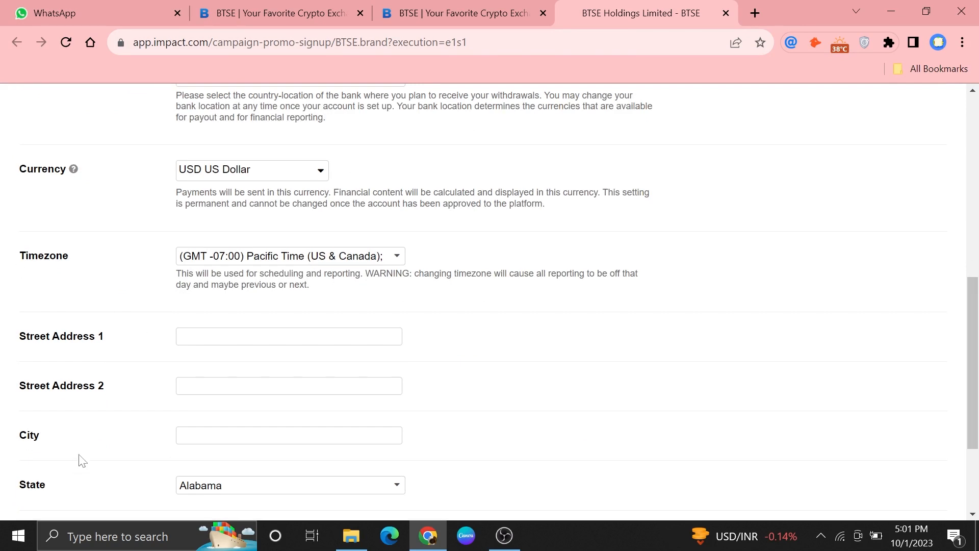